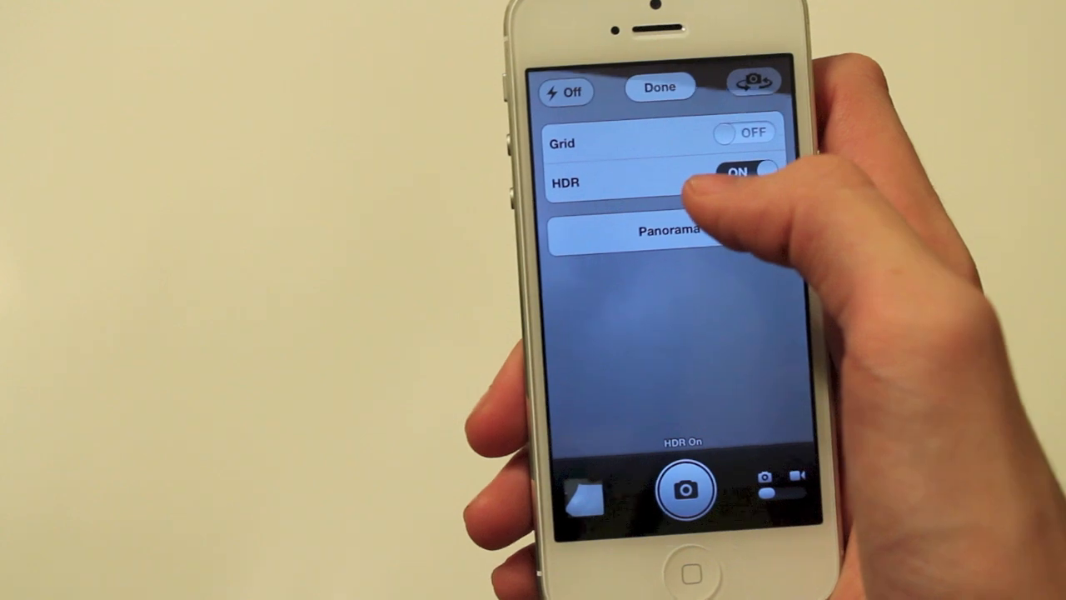
Step: Select Panorama in the Camera Options panel to show the continuous-movement guide
{"action": "left_click", "coordinate": [671, 231]}
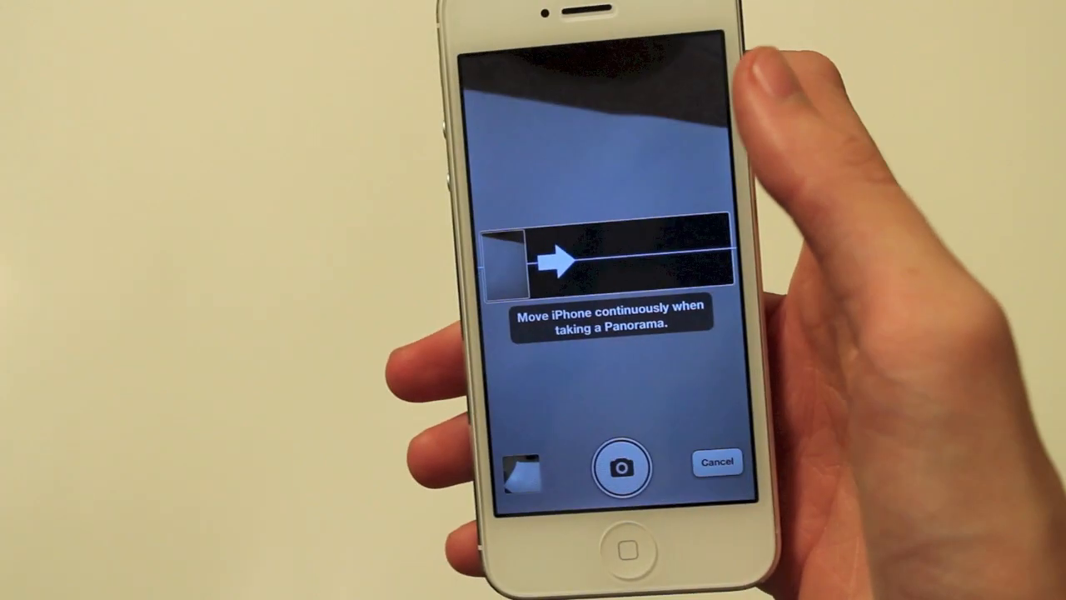